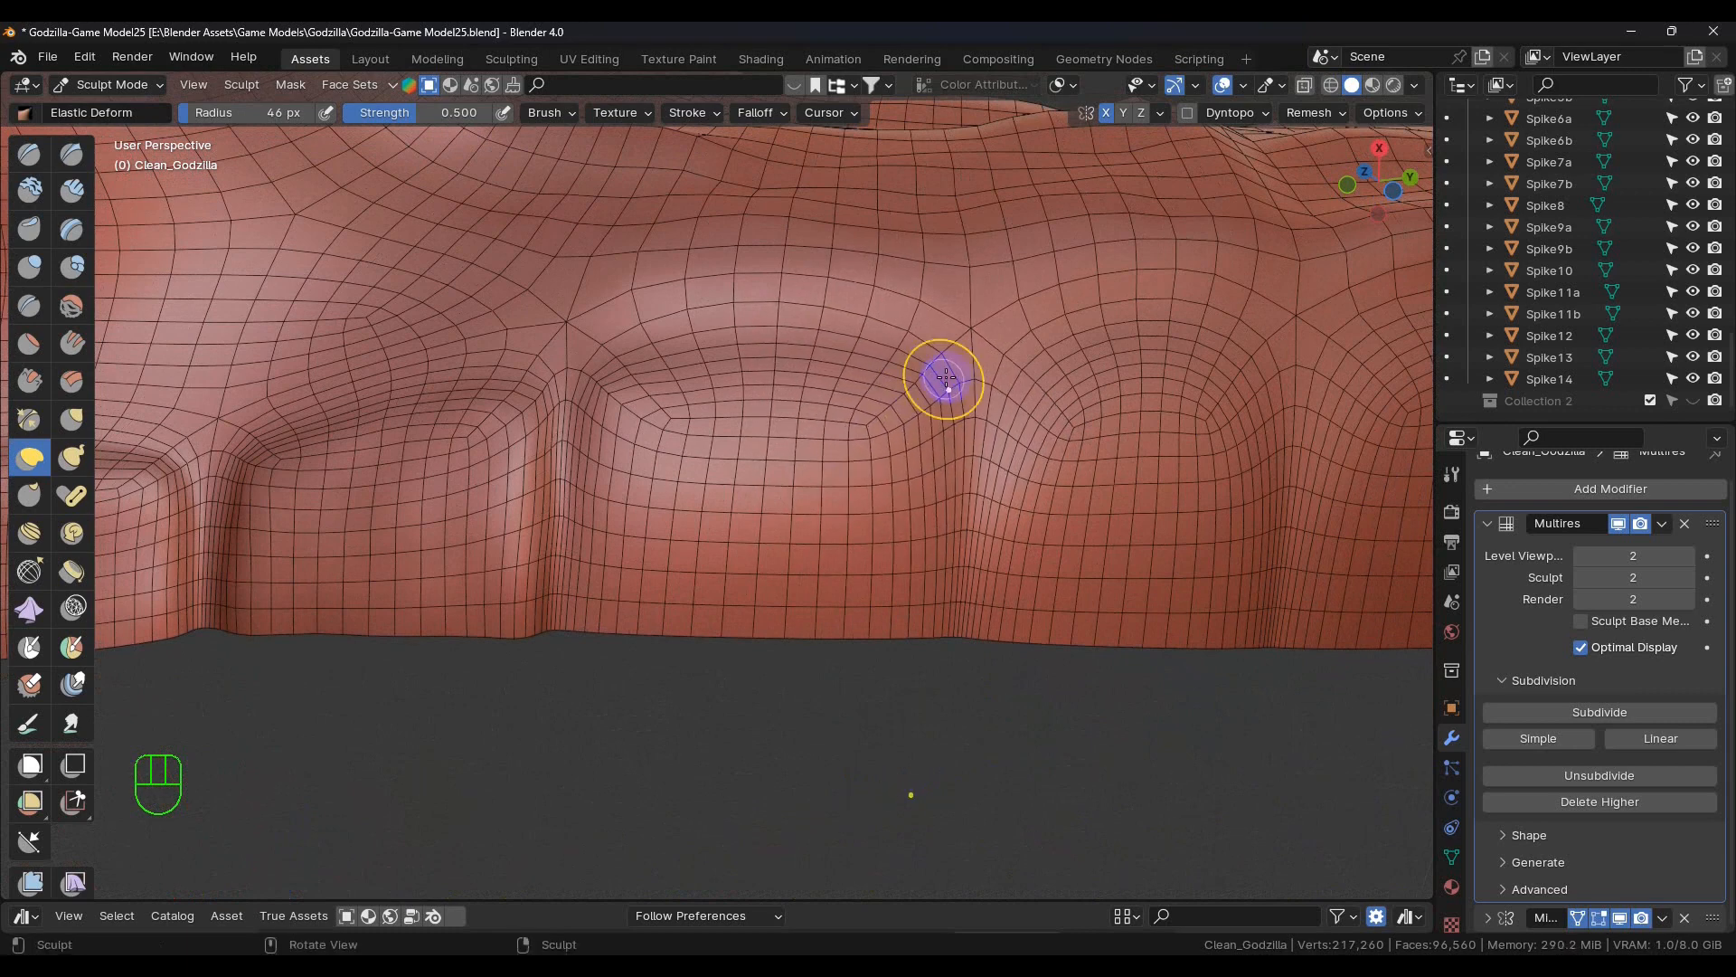
{"action": "mouse_move", "coordinate": [30, 458]}
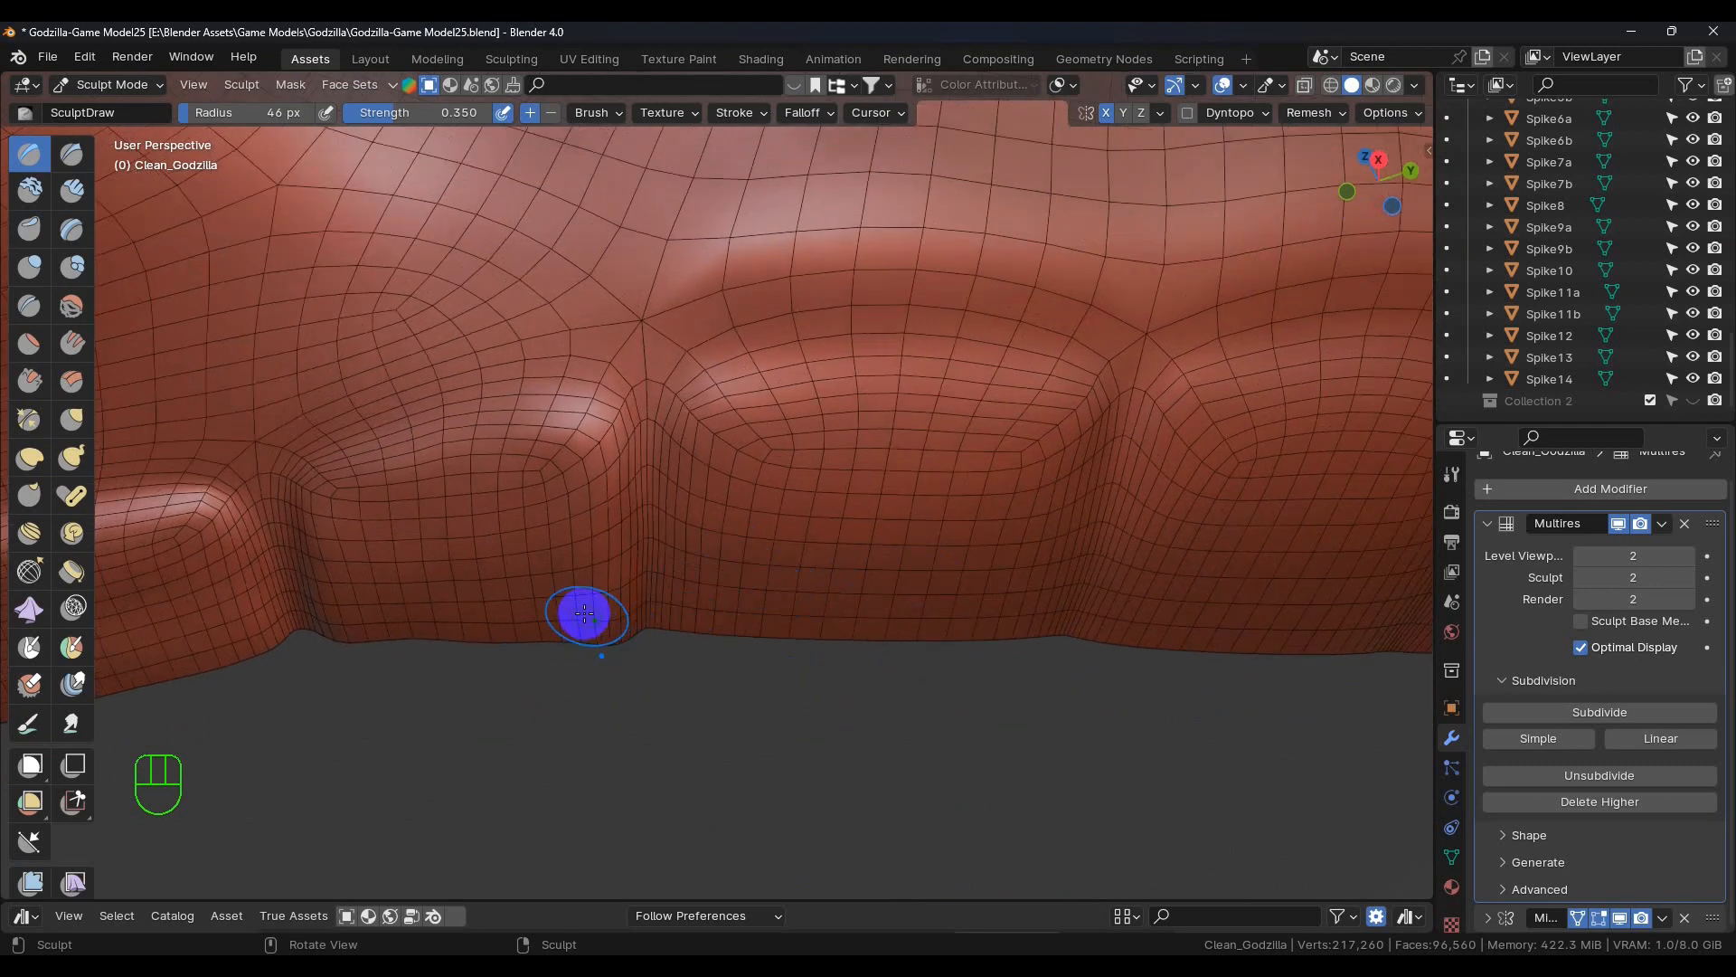
{"action": "mouse_move", "coordinate": [717, 476]}
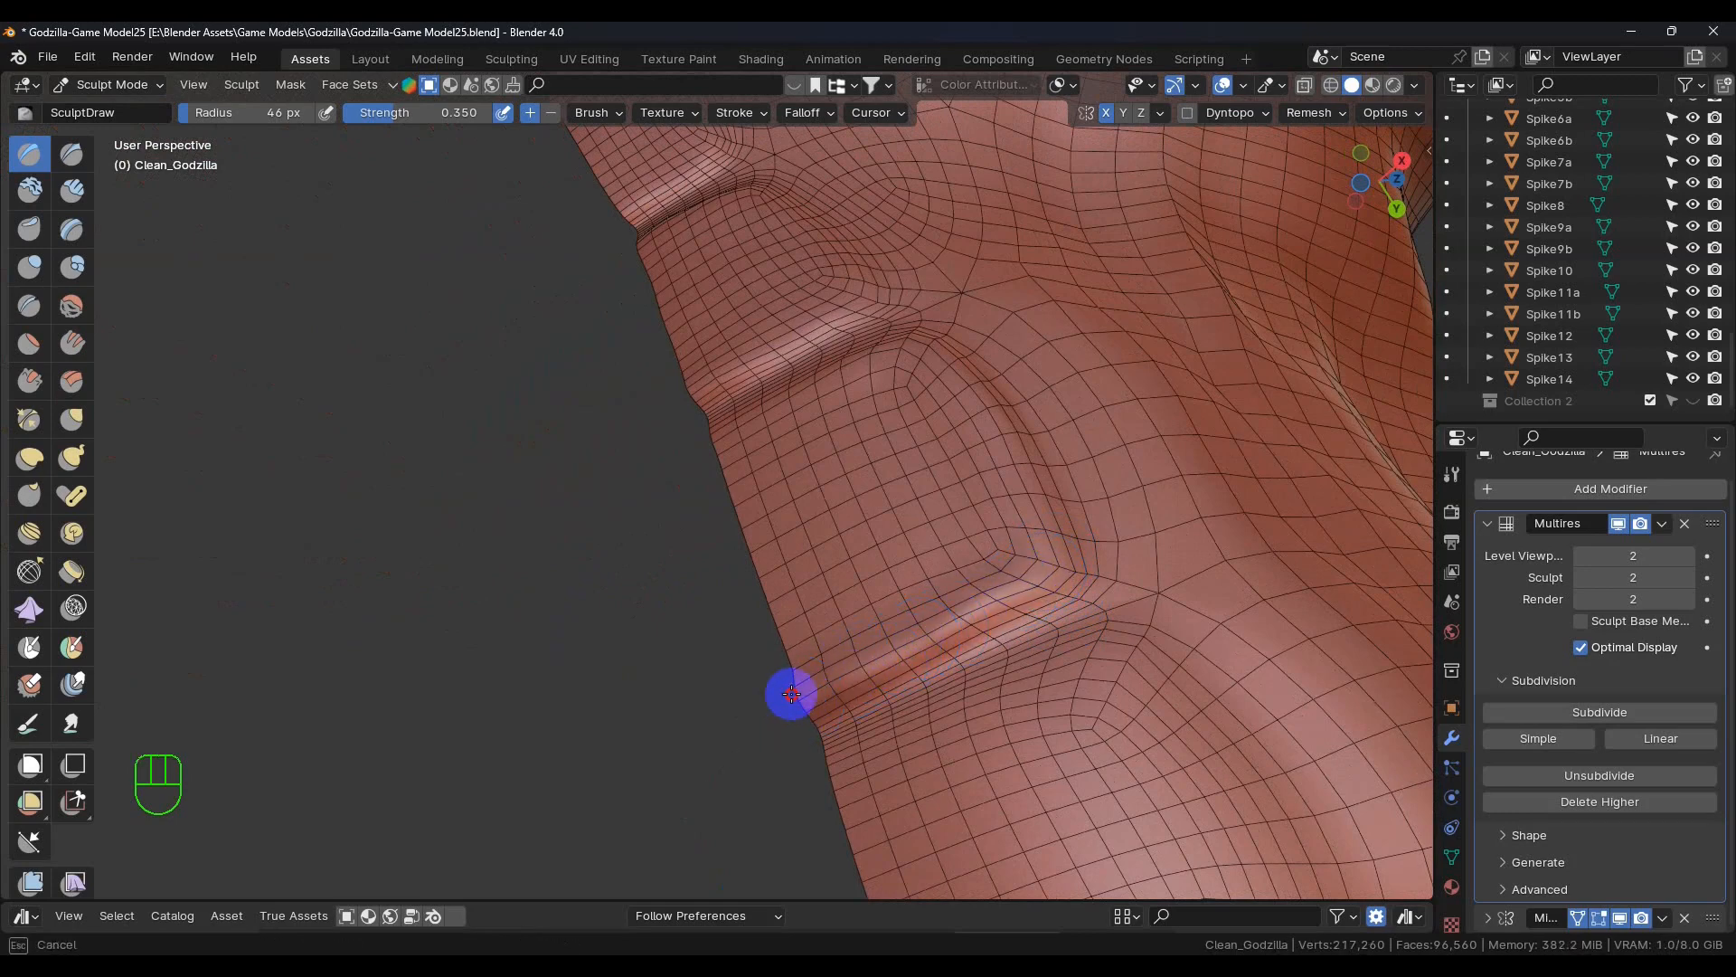
{"action": "mouse_move", "coordinate": [748, 592]}
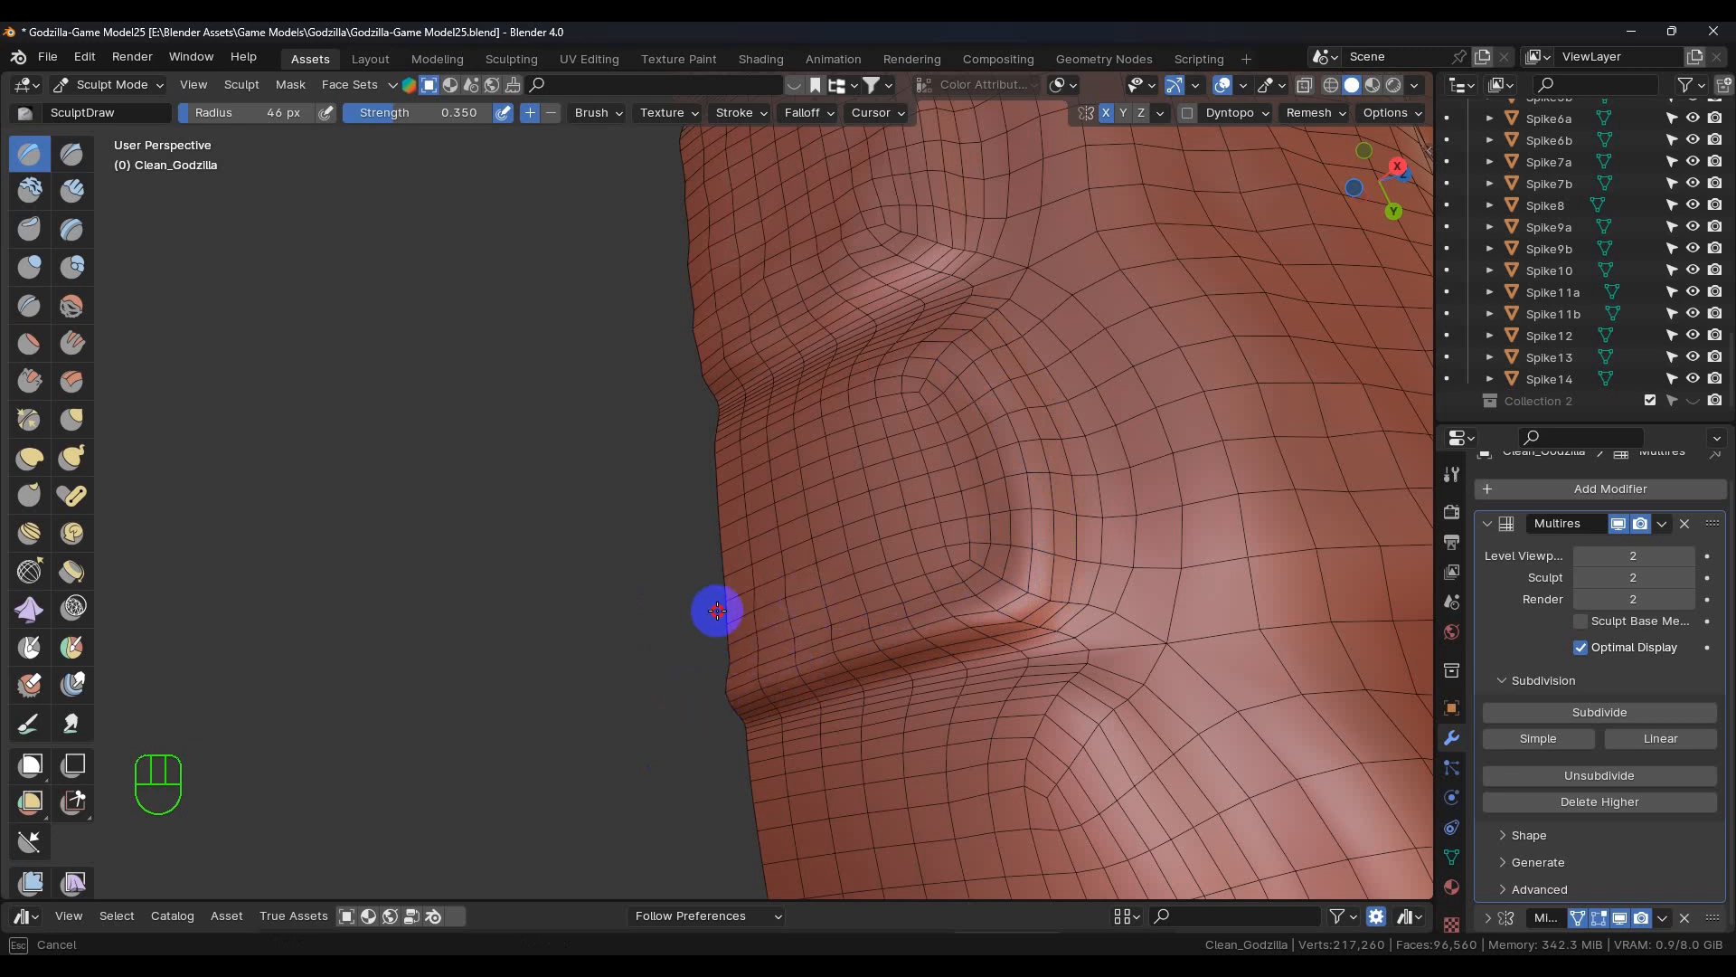
{"action": "mouse_move", "coordinate": [724, 656]}
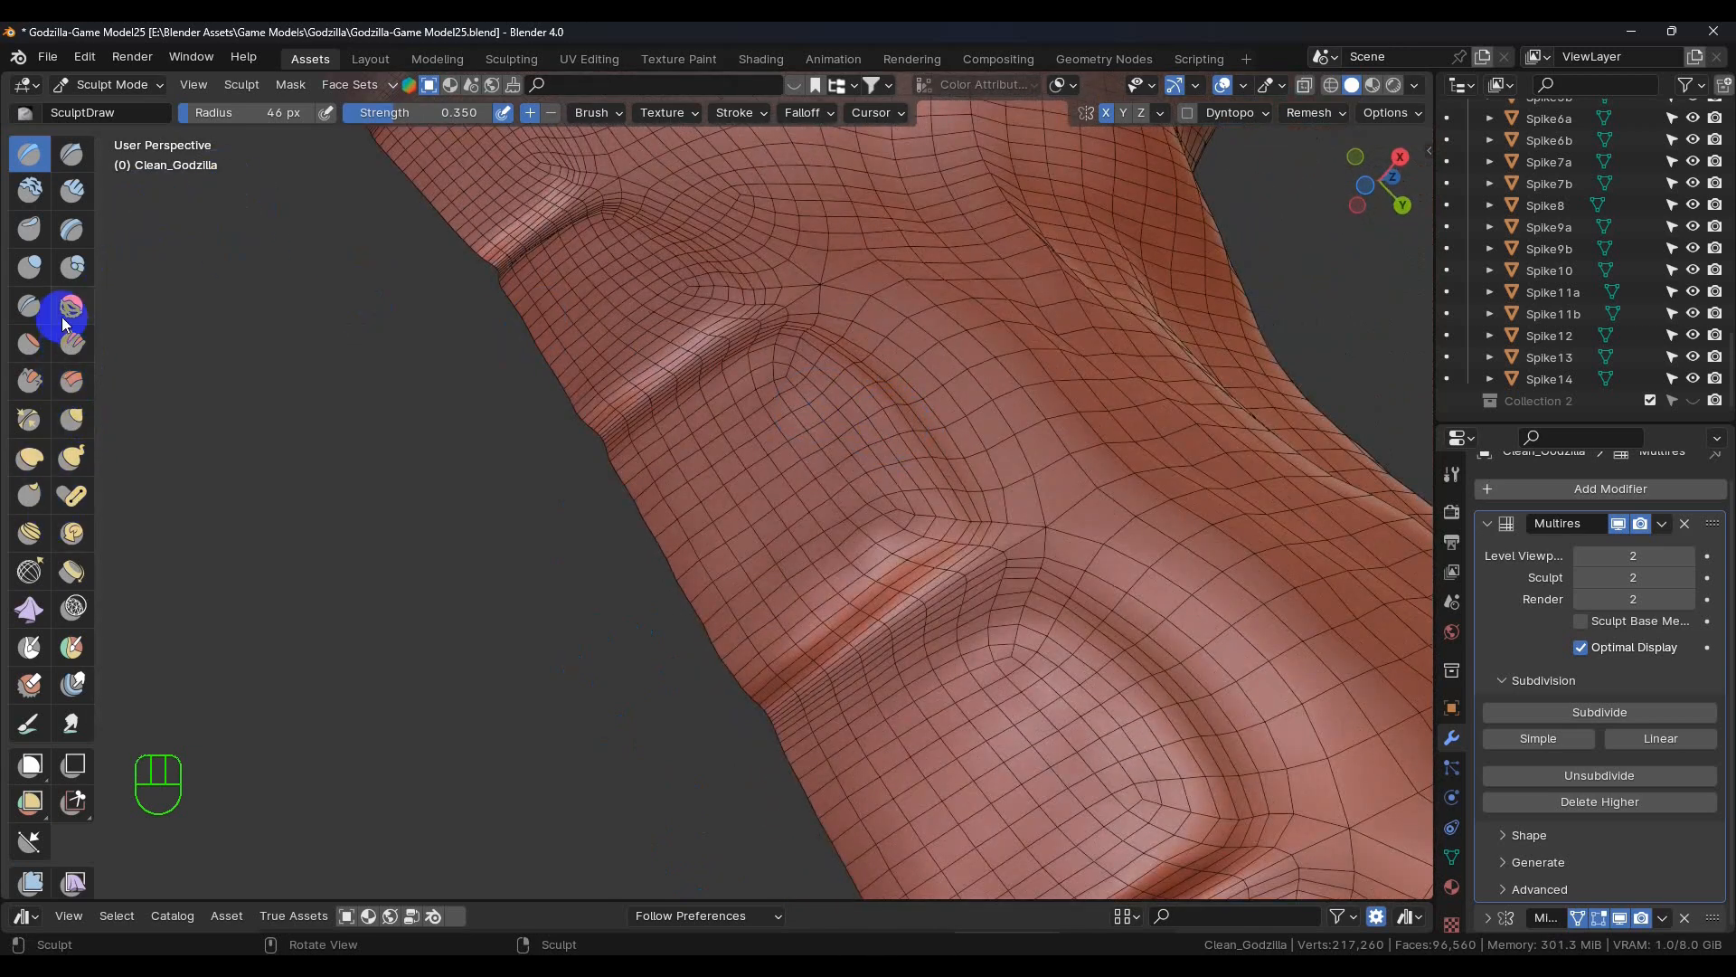
Sculpt creased overlapping plate edges on more tail segments with the Draw brush.
{"action": "left_click", "coordinate": [72, 306]}
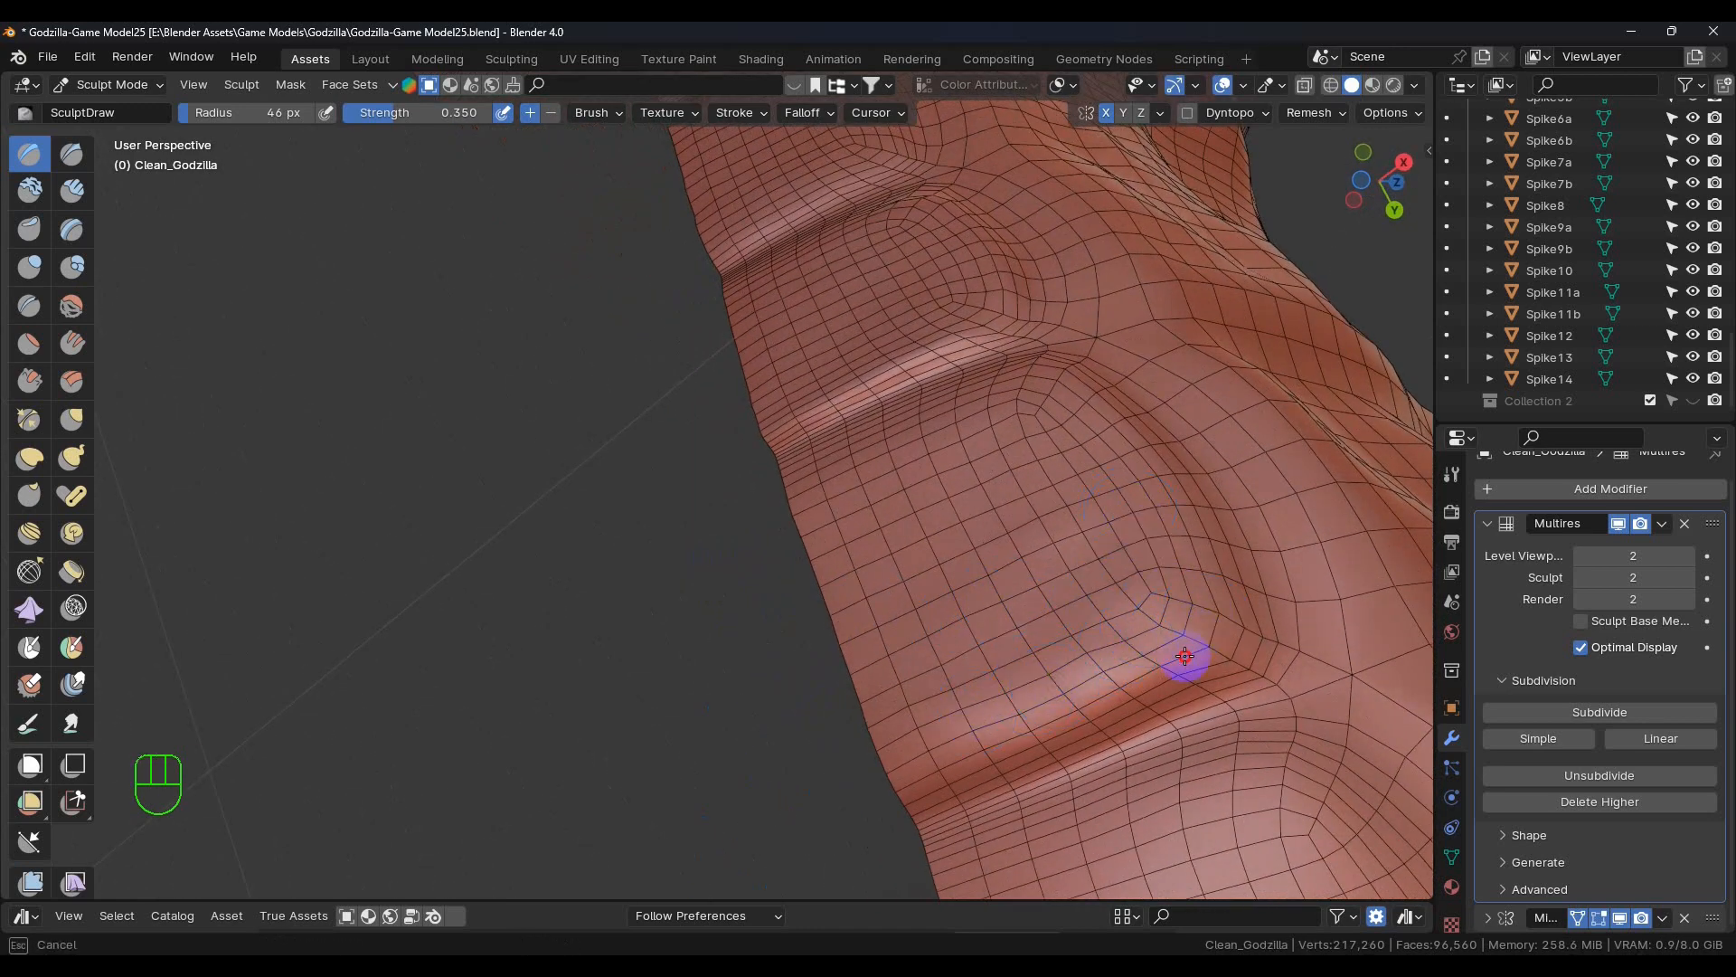
{"action": "left_click", "coordinate": [70, 305]}
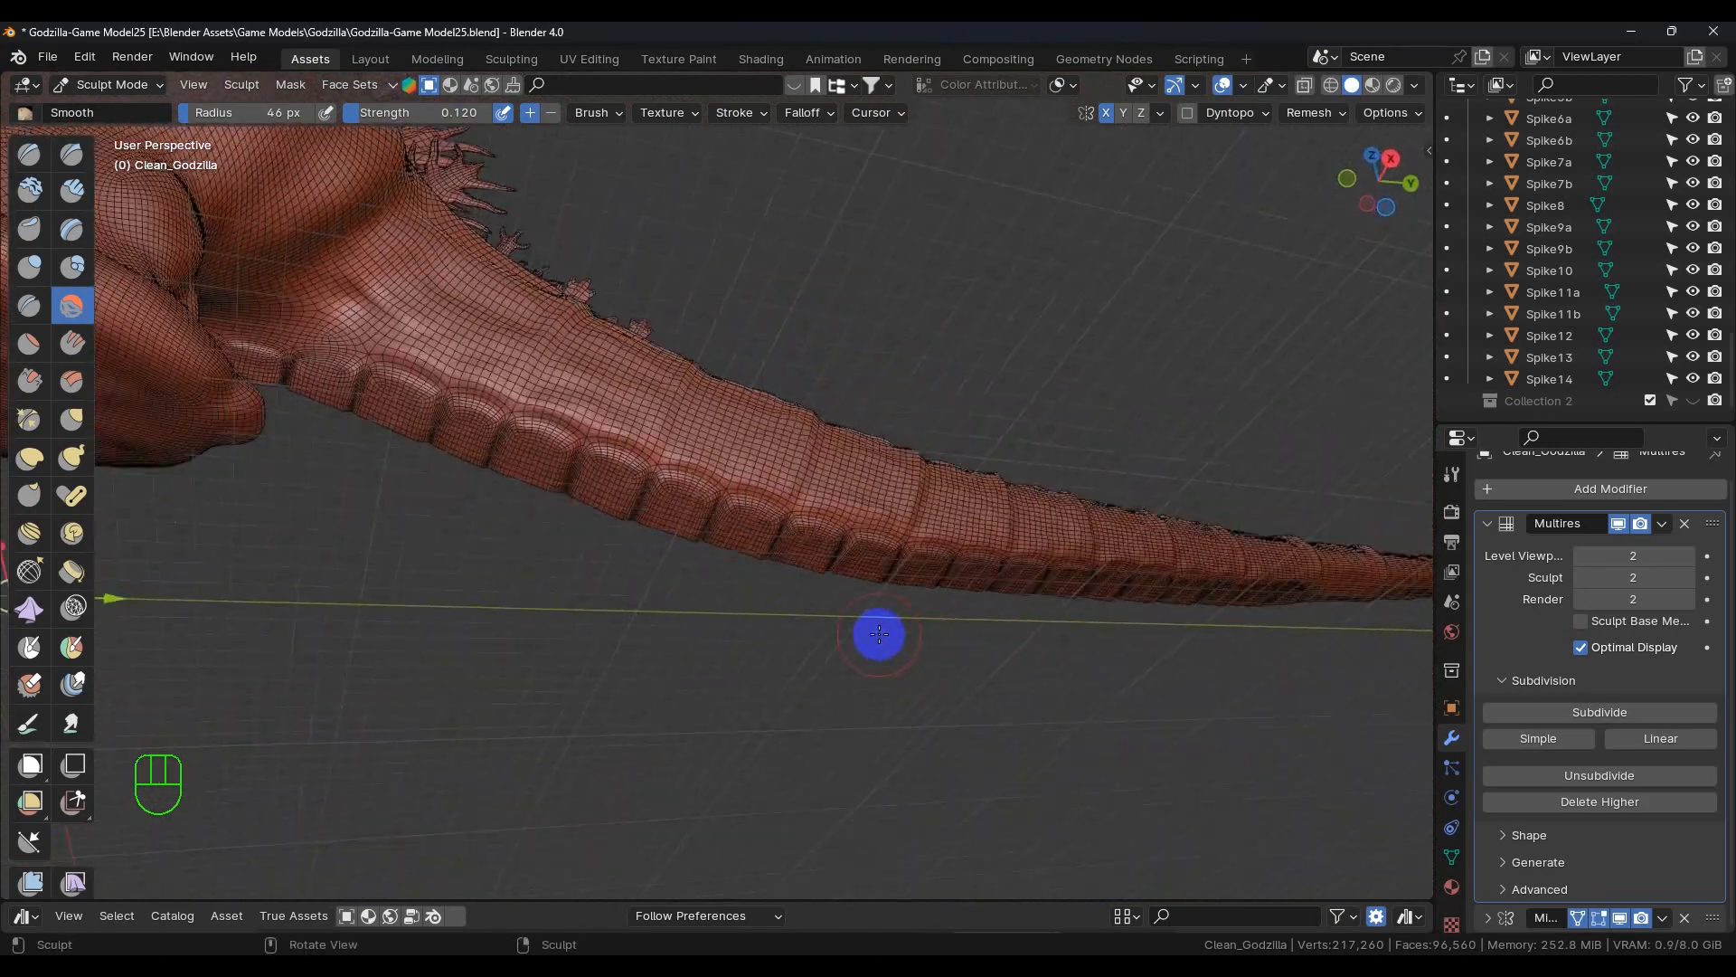
Open the interaction mode dropdown in the header after smoothing the tail plates.
{"action": "left_click", "coordinate": [107, 84]}
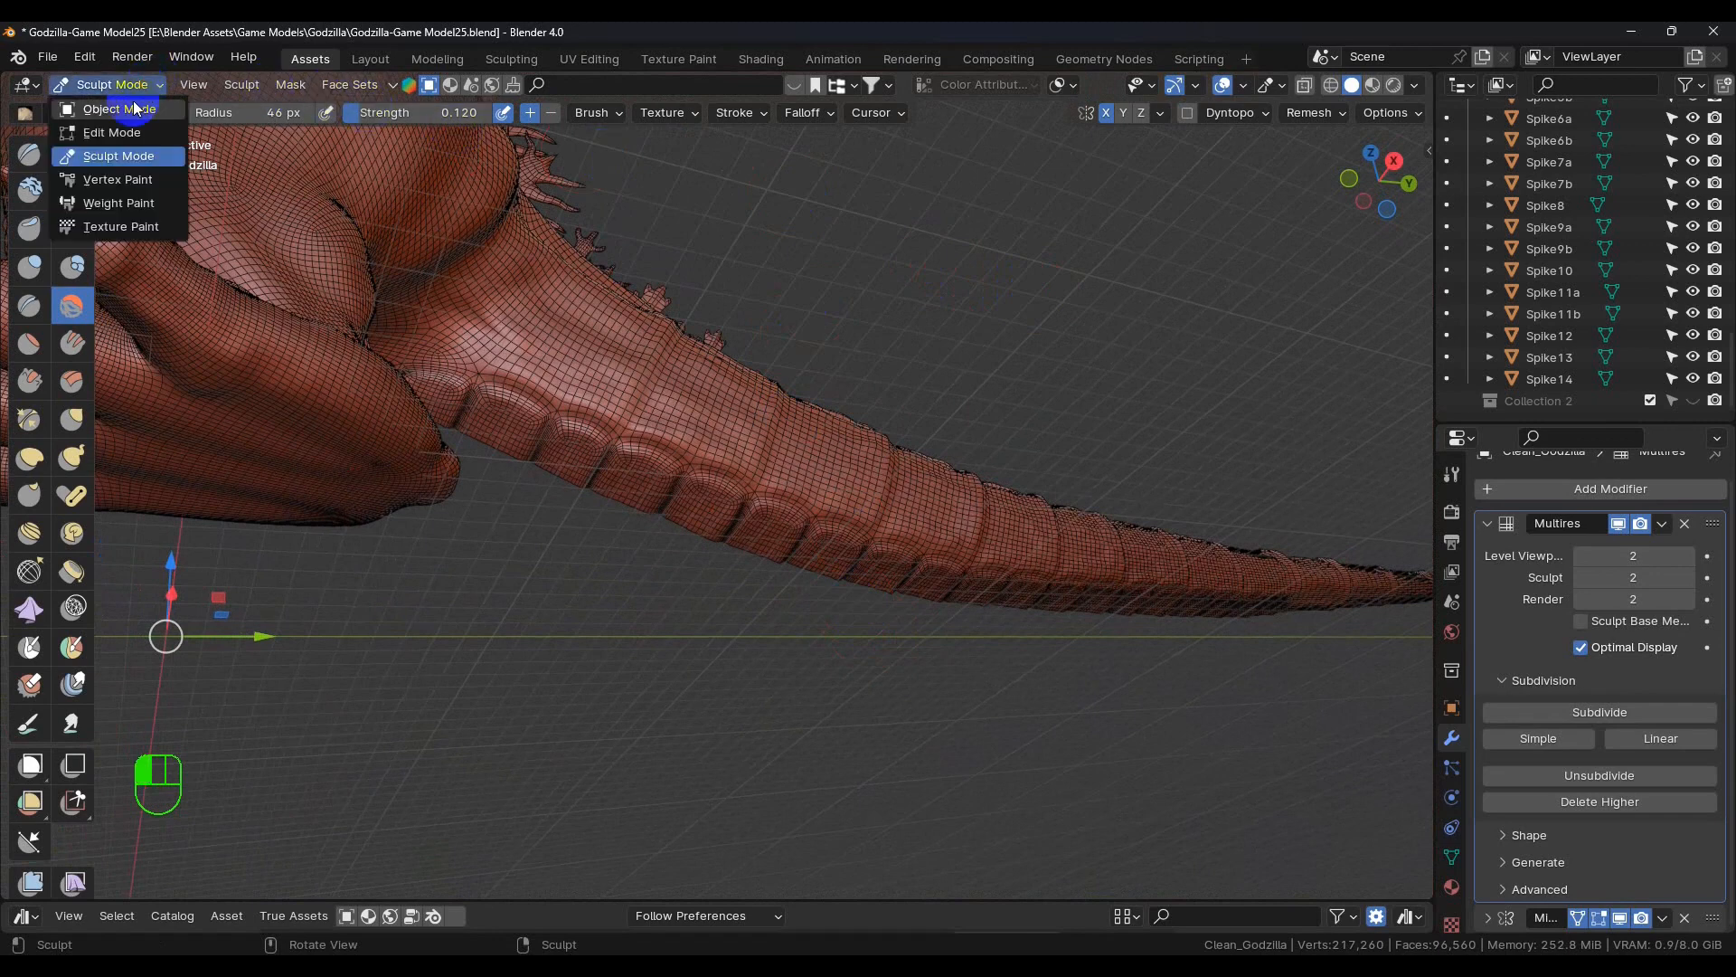
Switch to Object Mode and hide the wireframe overlay on the Godzilla model.
{"action": "left_click", "coordinate": [114, 108]}
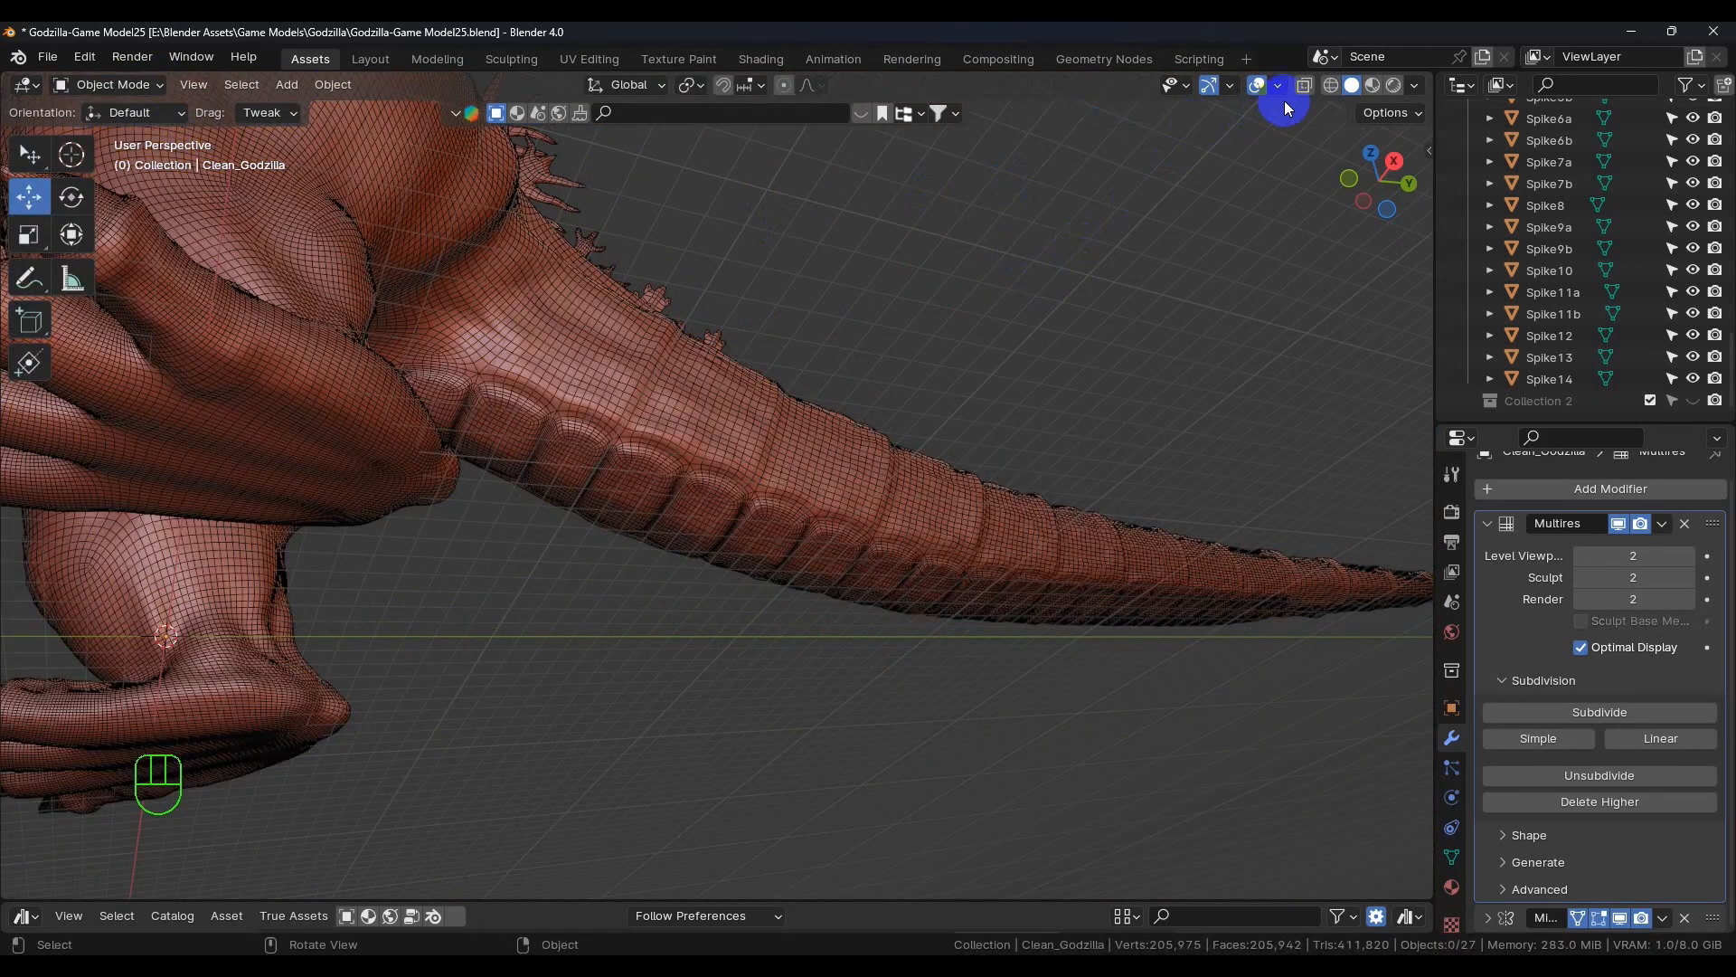
{"action": "left_click", "coordinate": [1276, 86]}
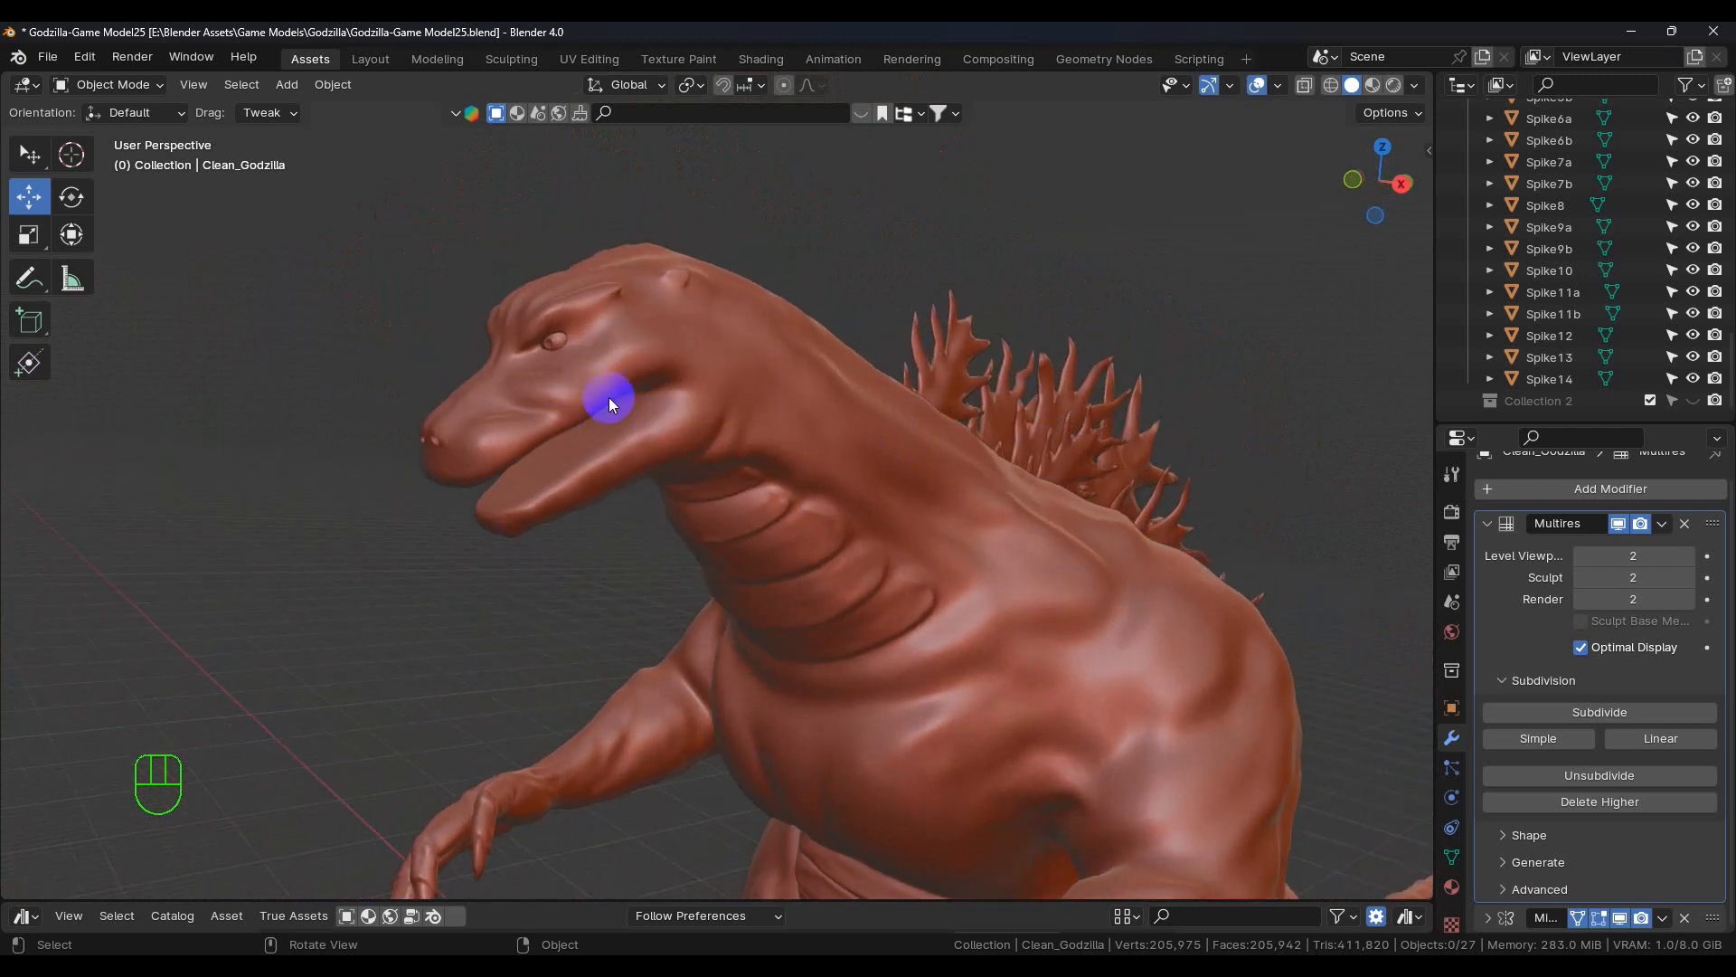
{"action": "mouse_move", "coordinate": [938, 479]}
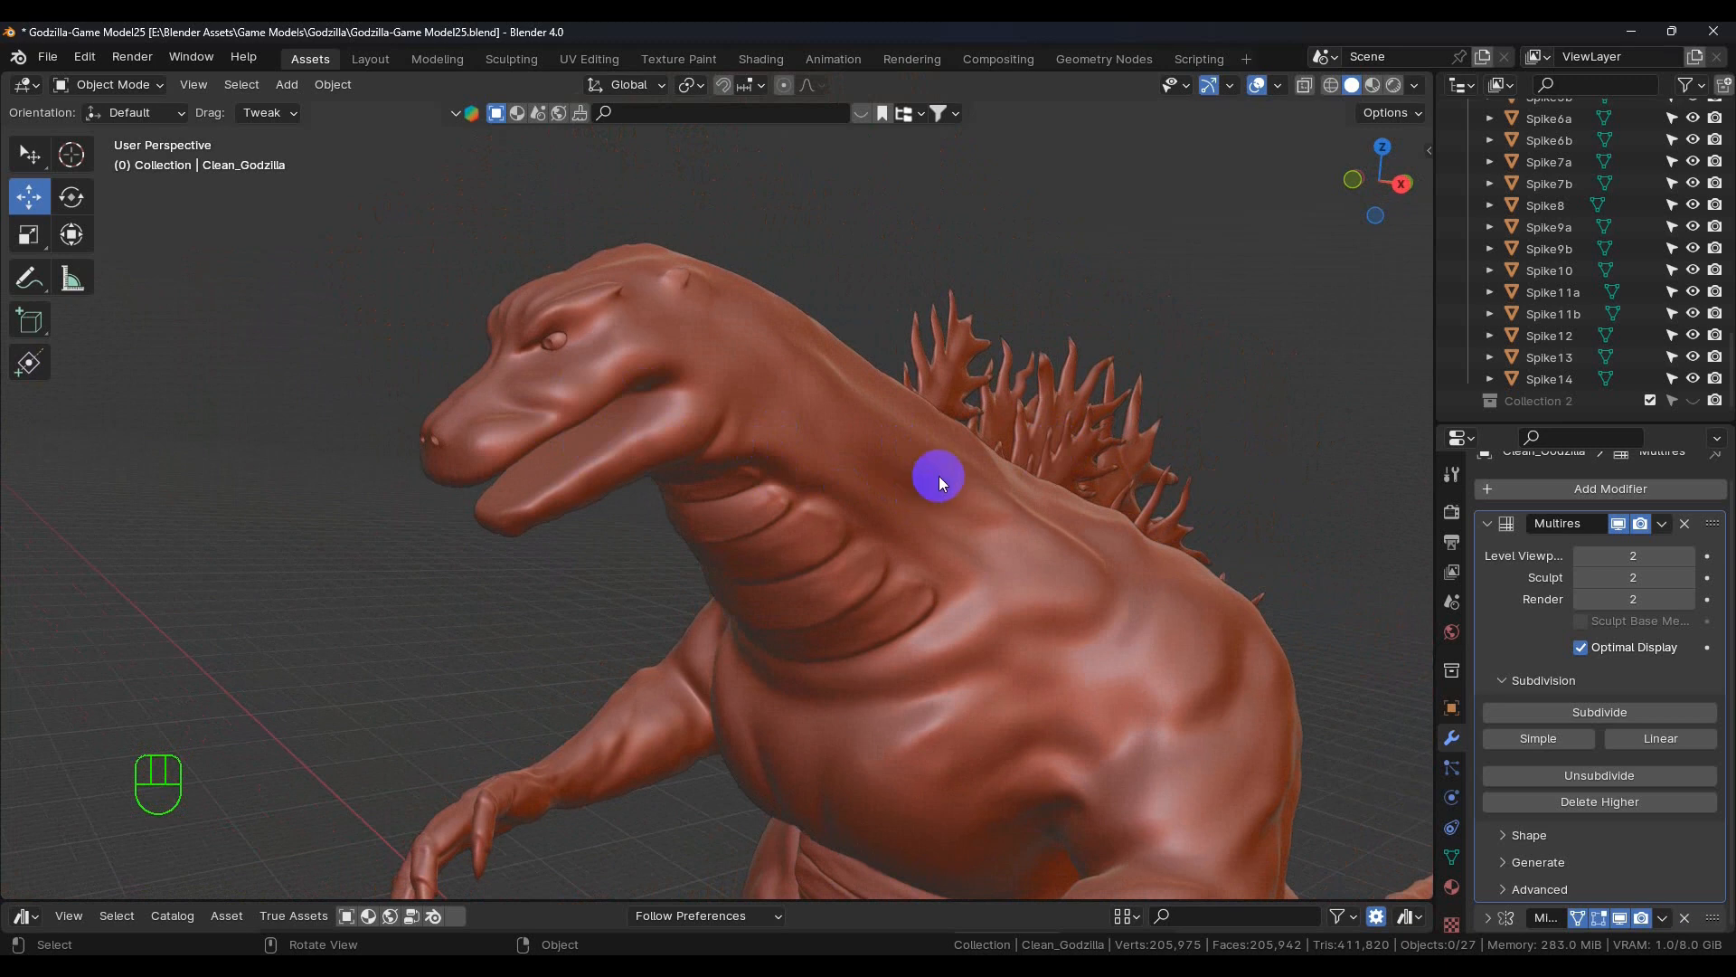